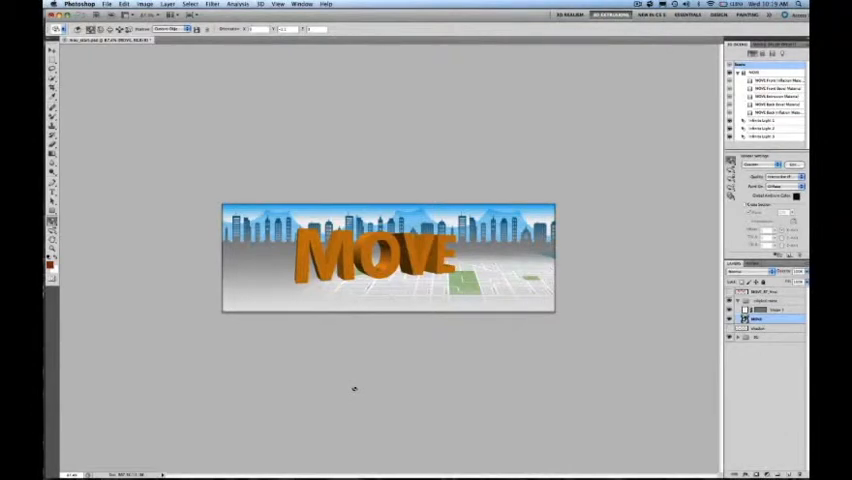
mouse_move(368, 348)
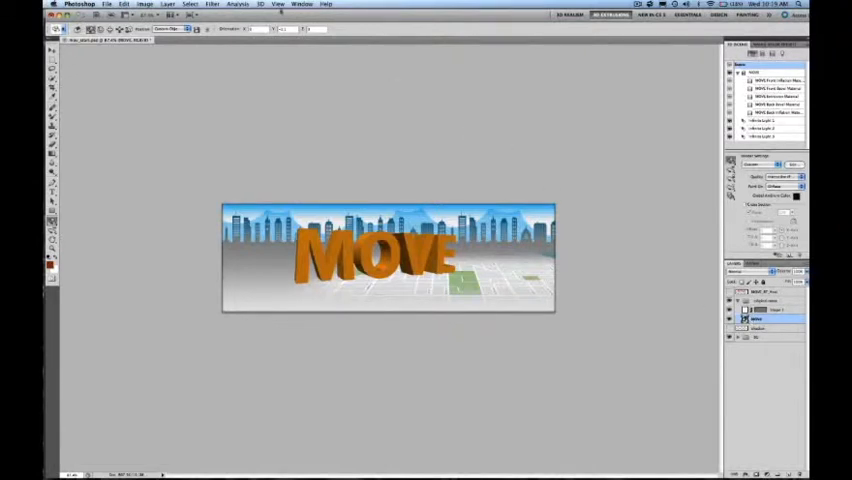
Bring up the 3D layer commands to reach Repoussé editing for the MOVE text.
left_click(260, 4)
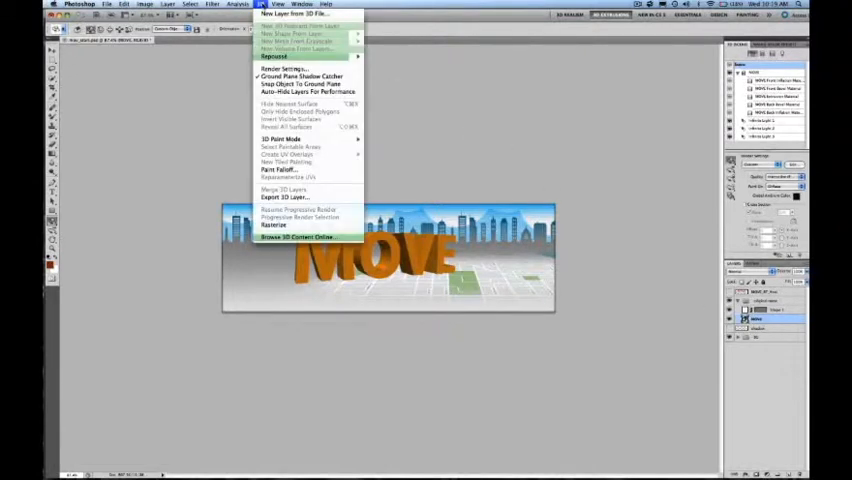
mouse_move(300, 236)
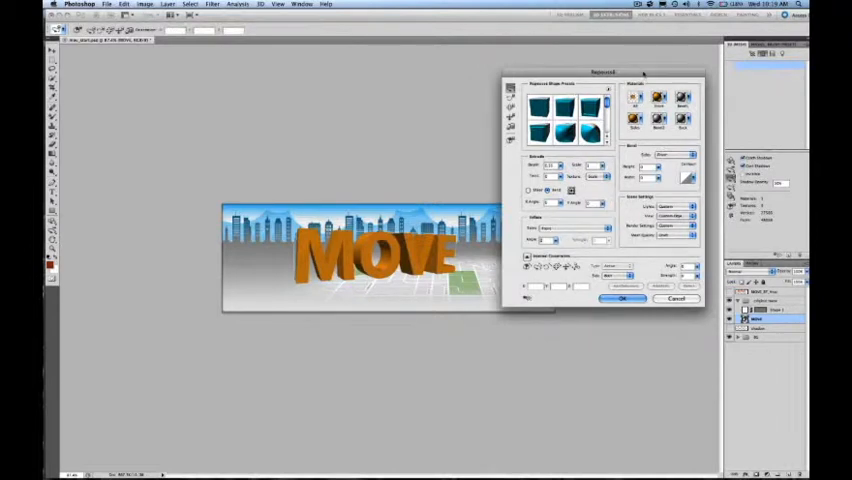
Choose a grey metal swatch from the Materials presets for the MOVE text.
left_click(622, 298)
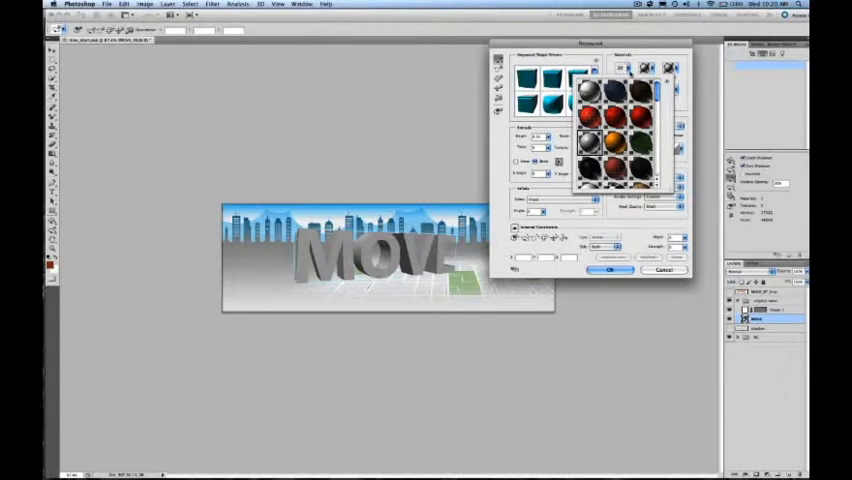
Set the front material's Diffuse colour of the MOVE text to orange.
left_click(612, 270)
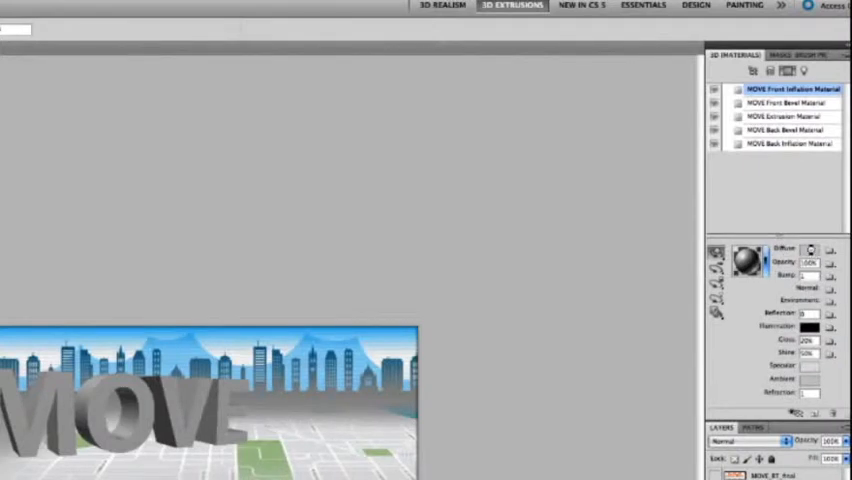
left_click(808, 252)
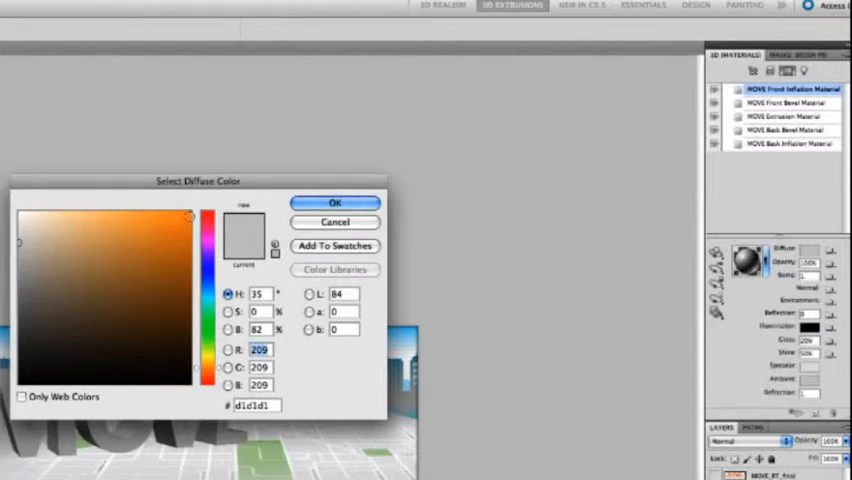
left_click(336, 202)
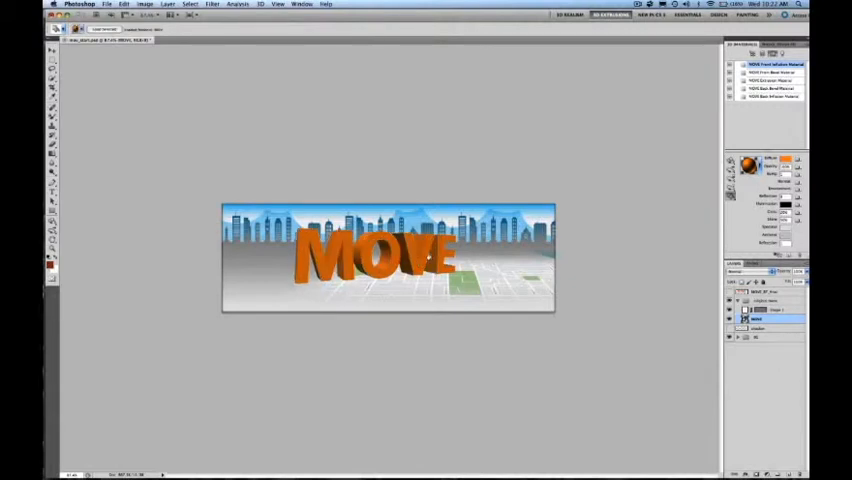
Switch to Adobe Bridge showing the LIVE EAT ENJOY MOVE banner designs.
left_click(260, 4)
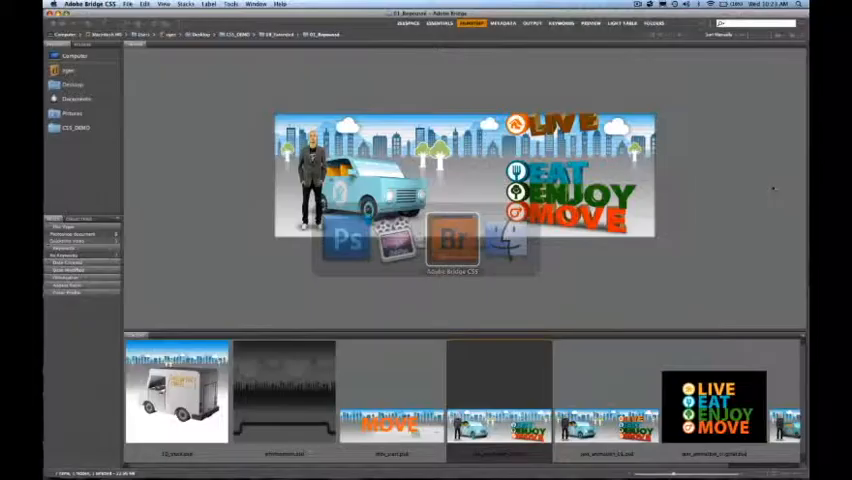
Return to the MOVE banner in Photoshop and bring up the 3D menu for ground shadows.
left_click(498, 390)
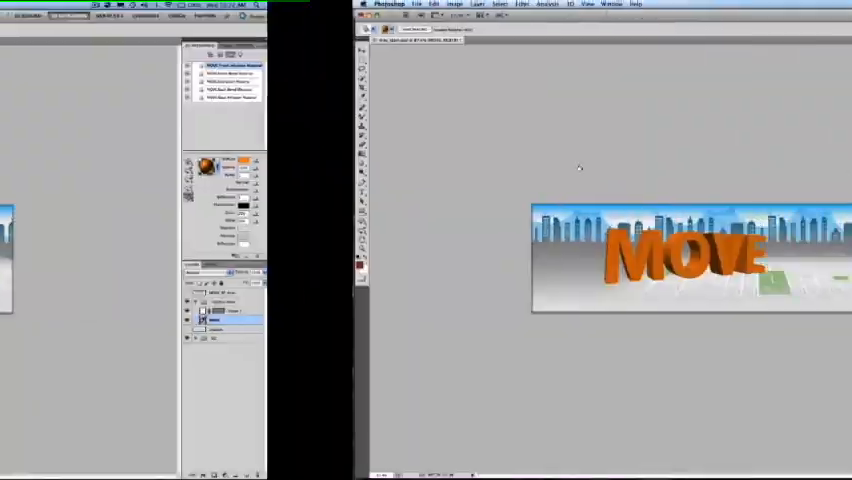
left_click(460, 4)
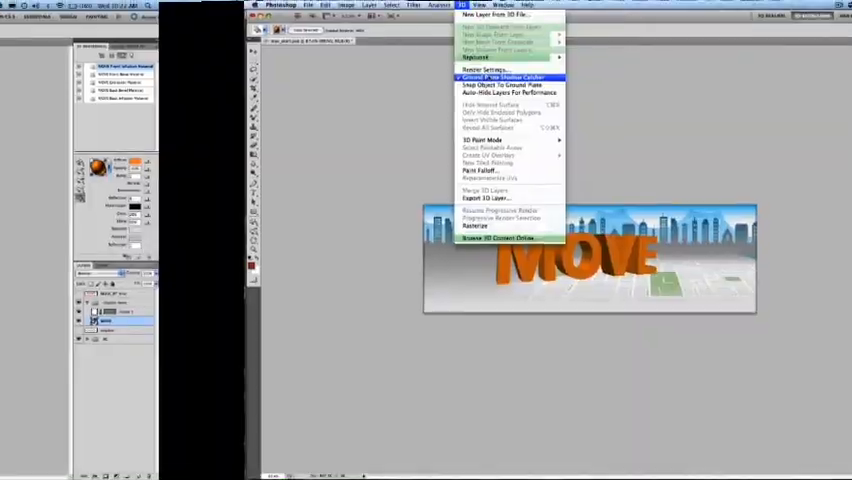